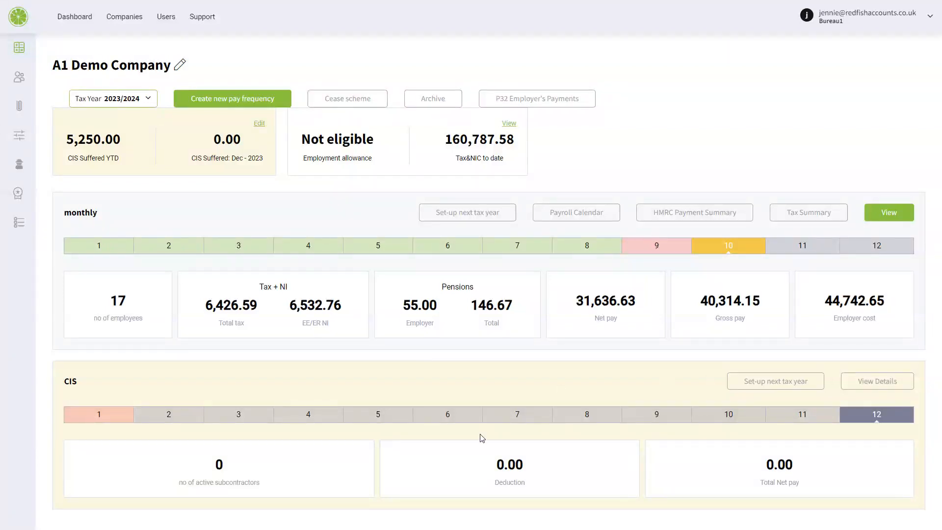
{"action": "mouse_move", "coordinate": [636, 248]}
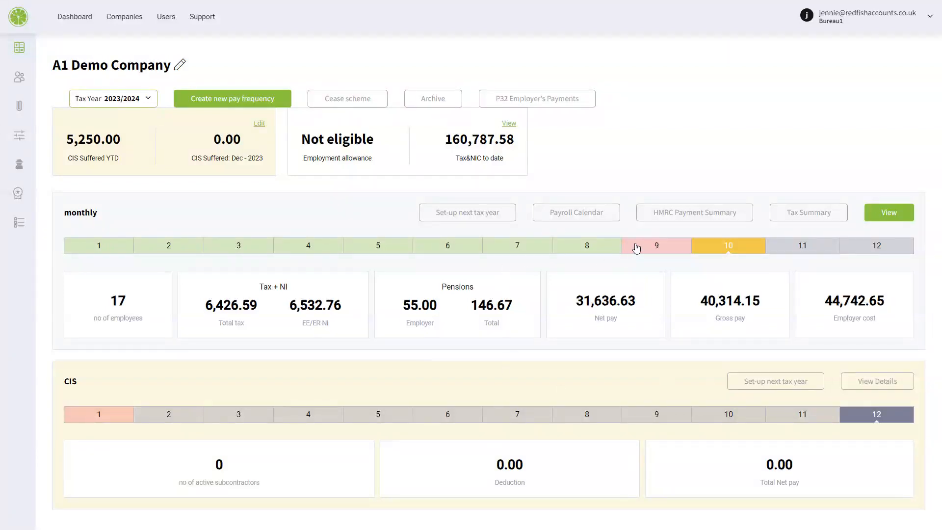
Select December, monthly pay period 9, on the A1 Demo Company dashboard.
{"action": "left_click", "coordinate": [656, 245]}
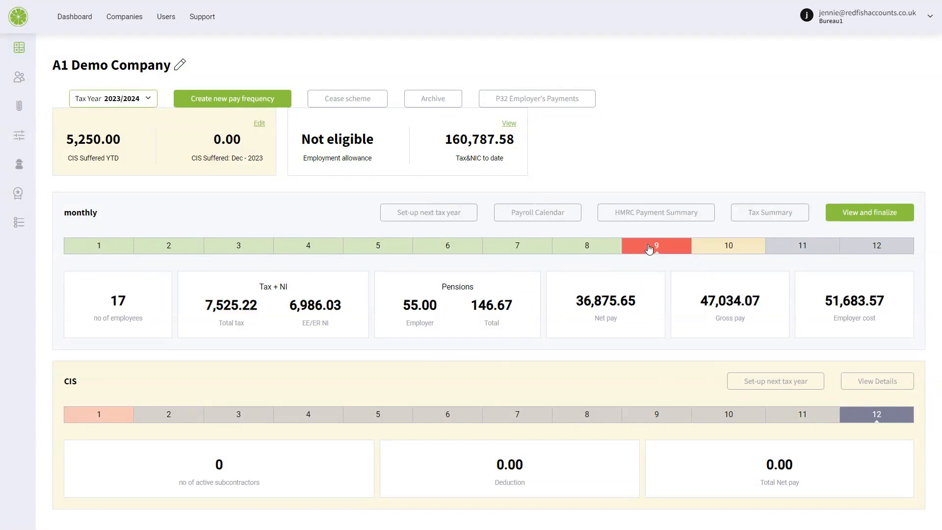
View Weekly Pay's breakdown (£3,333.33 salary, £50 Christmas Bonus), leaving gross salary unchanged.
{"action": "left_click", "coordinate": [655, 245]}
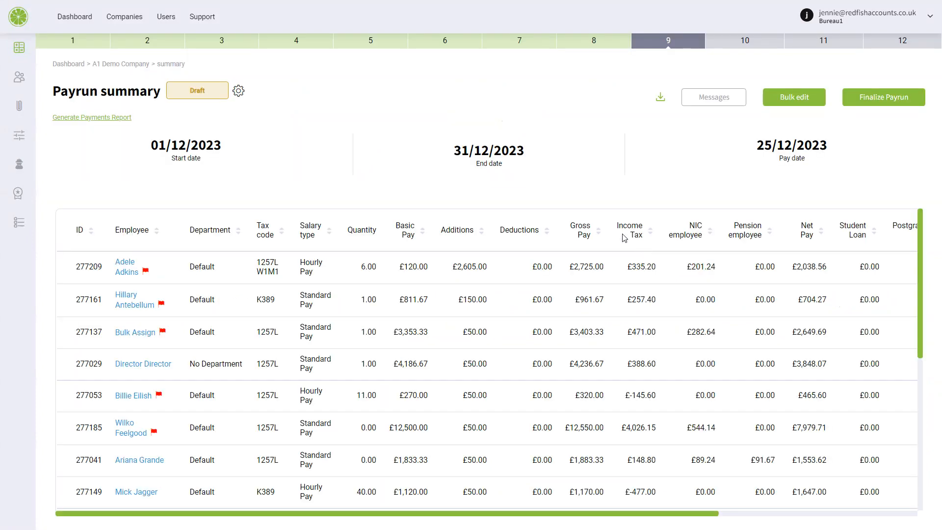
{"action": "scroll", "scroll_direction": "down", "scroll_amount": 3}
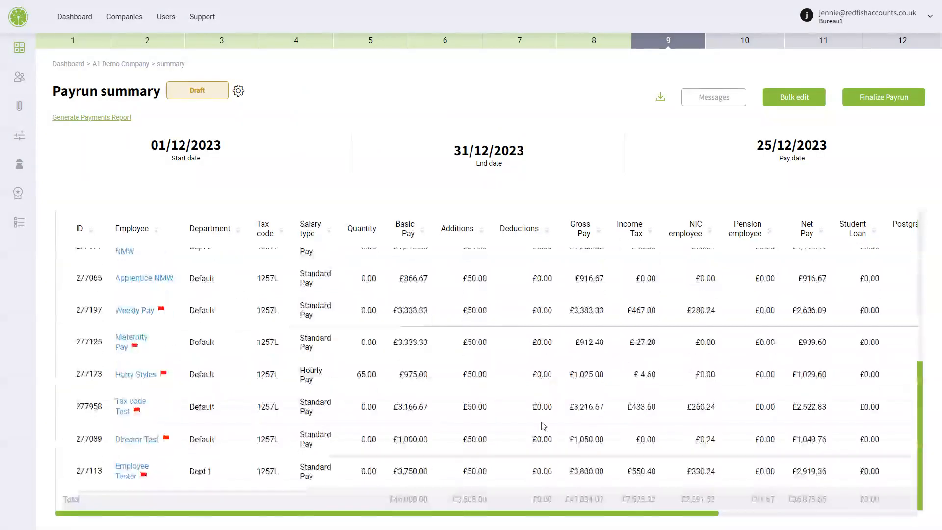
{"action": "left_click", "coordinate": [134, 310]}
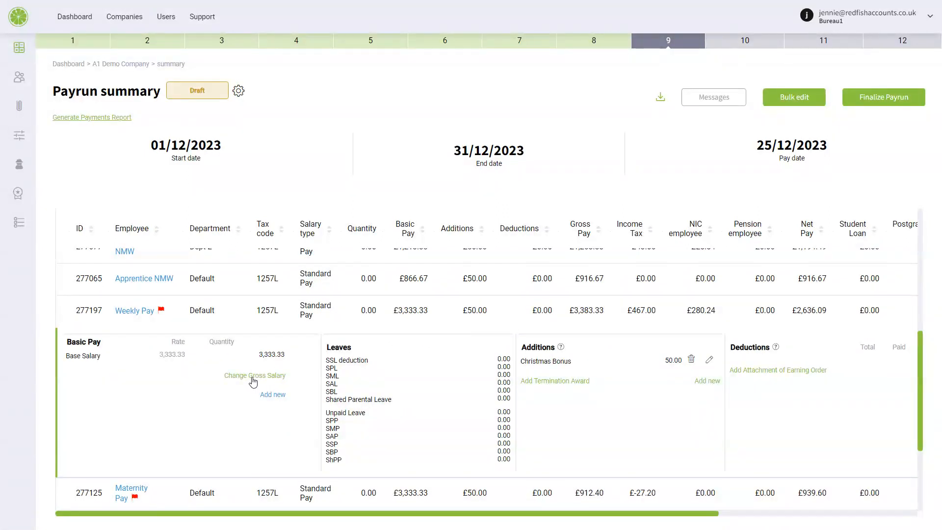
{"action": "left_click", "coordinate": [254, 374]}
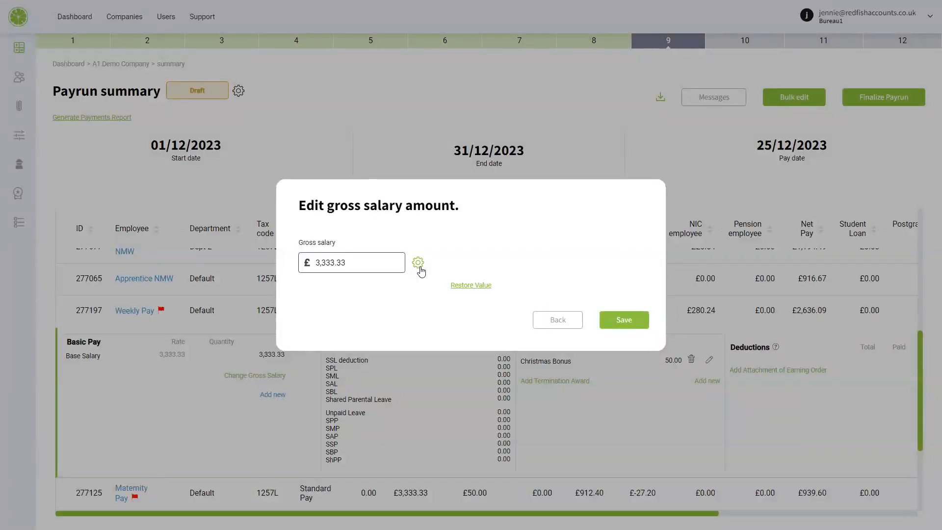
{"action": "left_click", "coordinate": [417, 263]}
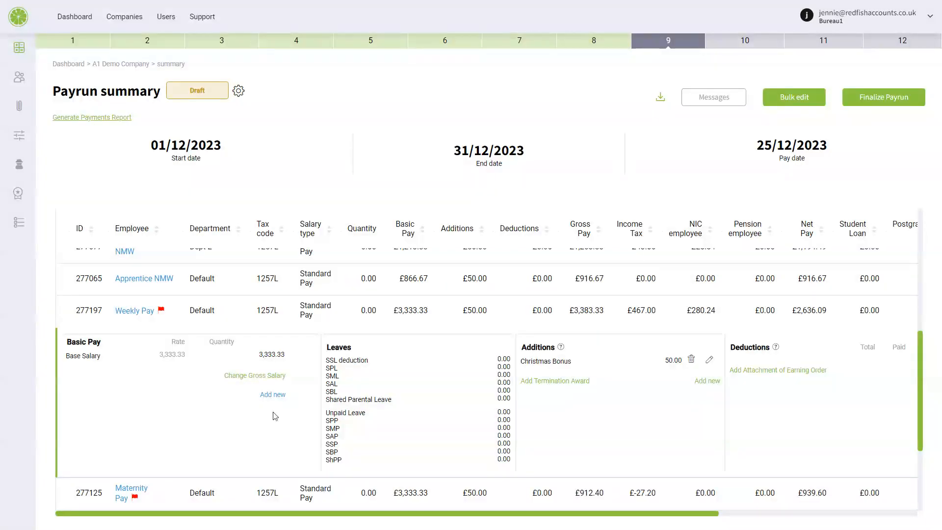
Cancel adding a new Basic Pay rate for Weekly Pay.
{"action": "left_click", "coordinate": [273, 394]}
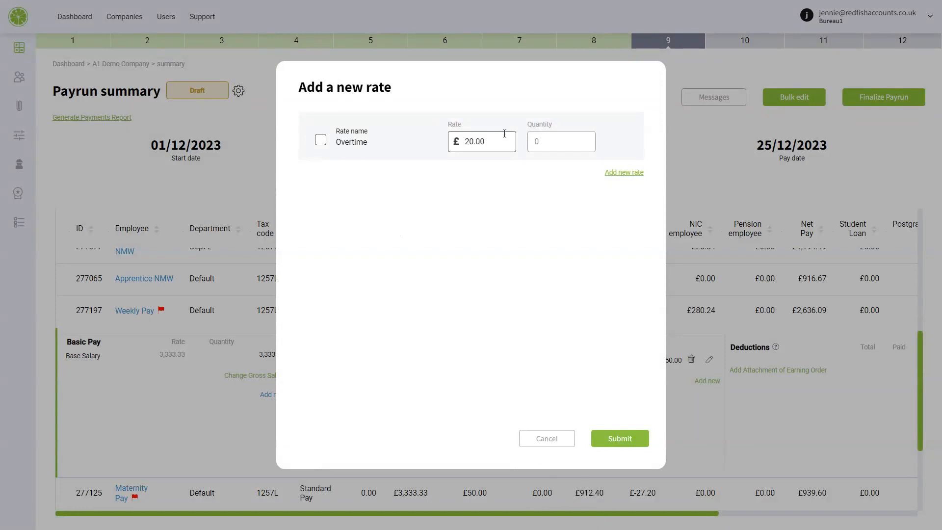
{"action": "left_click", "coordinate": [547, 437]}
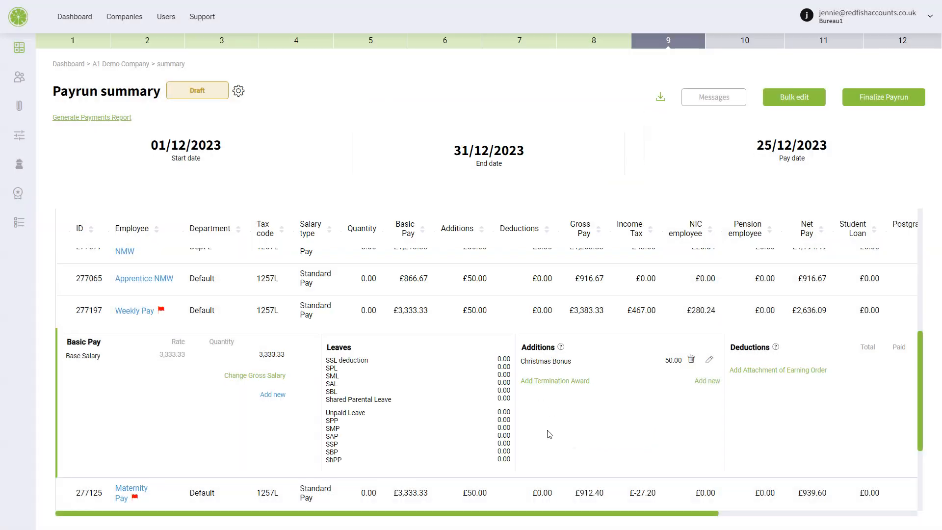
{"action": "mouse_move", "coordinate": [18, 135]}
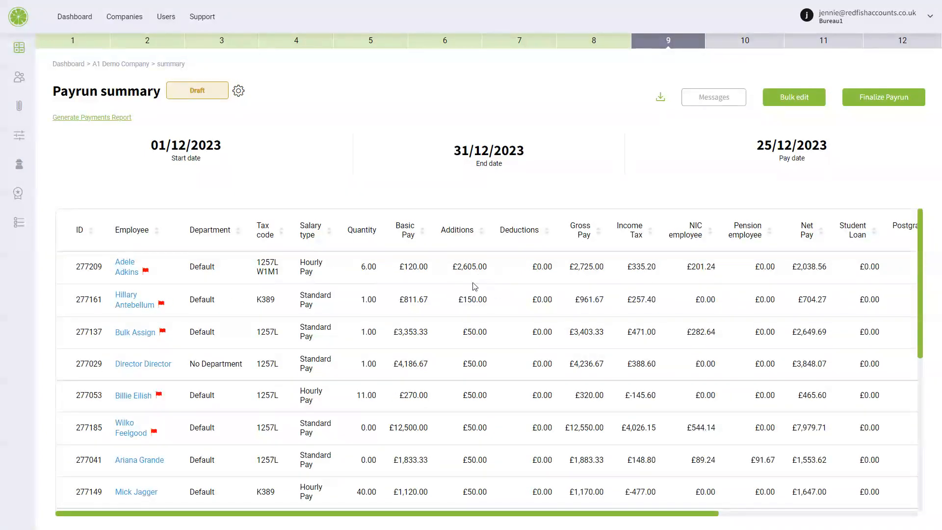
{"action": "mouse_move", "coordinate": [850, 119]}
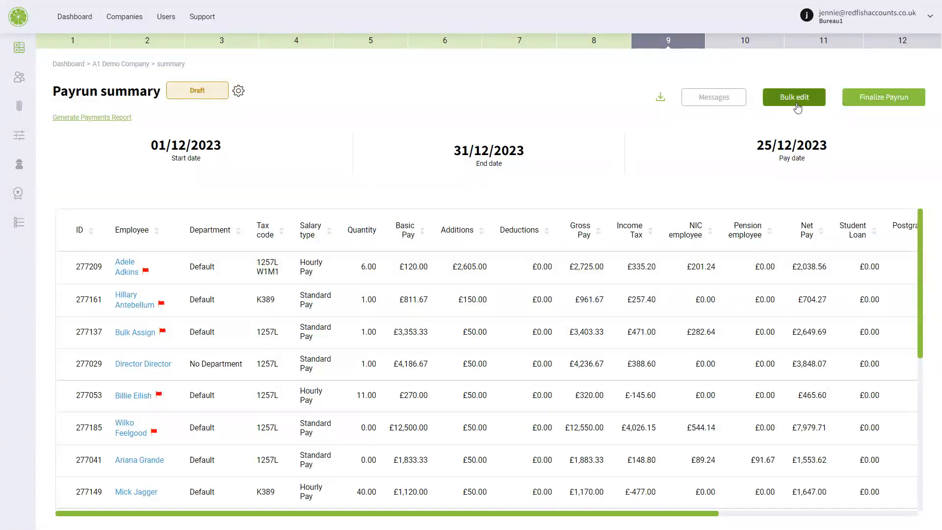
In bulk edit, set Paid Leaver's overtime to 55 at 25.00.
{"action": "left_click", "coordinate": [793, 96]}
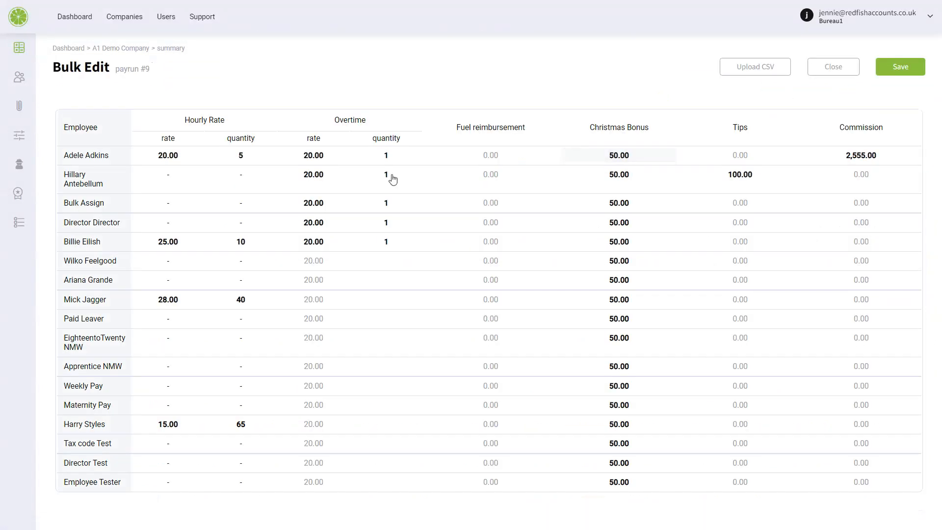
{"action": "mouse_move", "coordinate": [177, 473]}
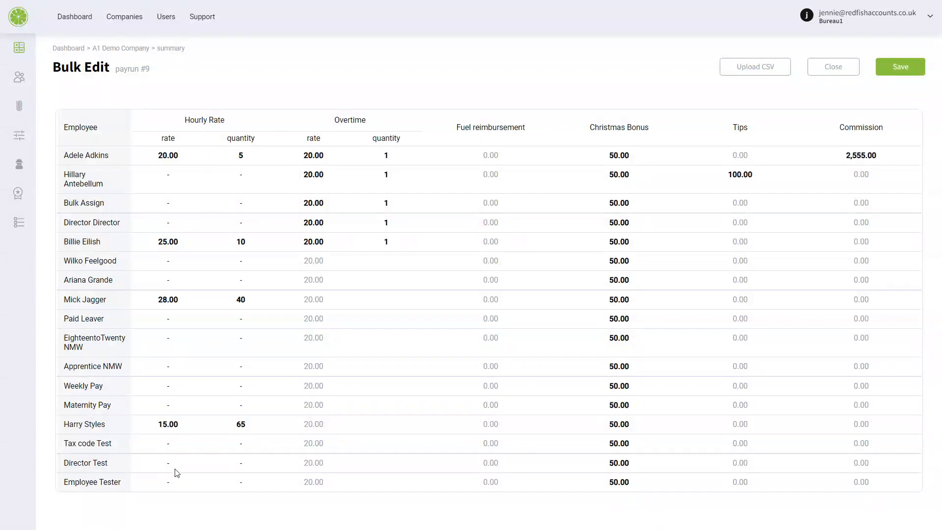
{"action": "left_click", "coordinate": [232, 424]}
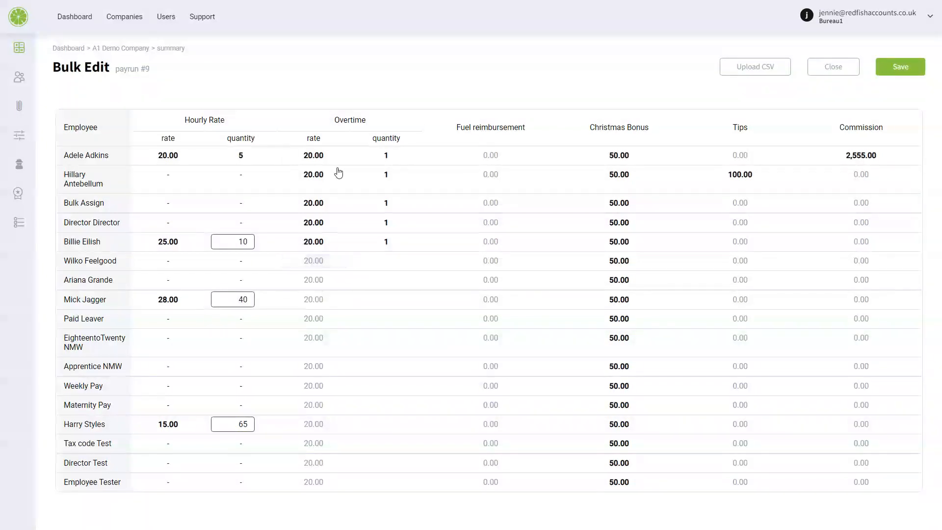
{"action": "left_click", "coordinate": [313, 318]}
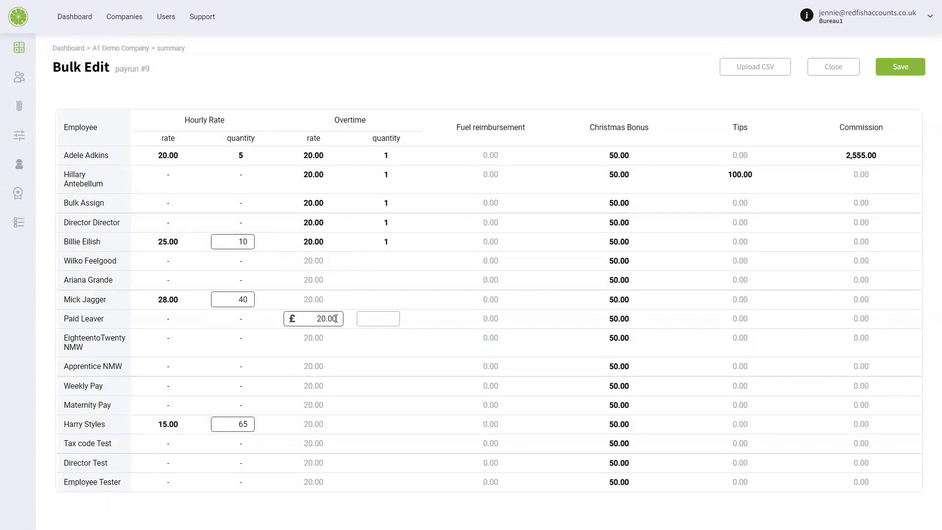
{"action": "left_click", "coordinate": [378, 317]}
{"action": "type", "text": "55"}
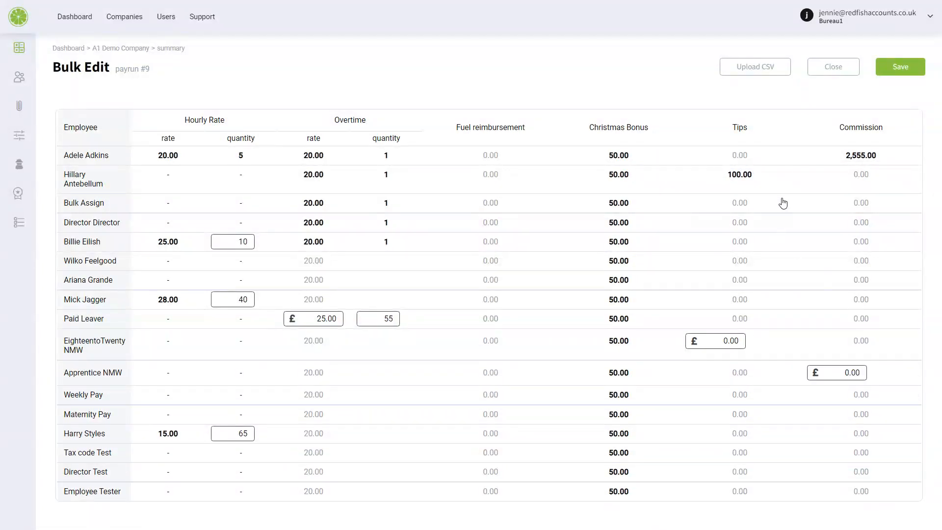
Set EighteentoTwenty NMW's tips to 50.00.
{"action": "left_click", "coordinate": [727, 341]}
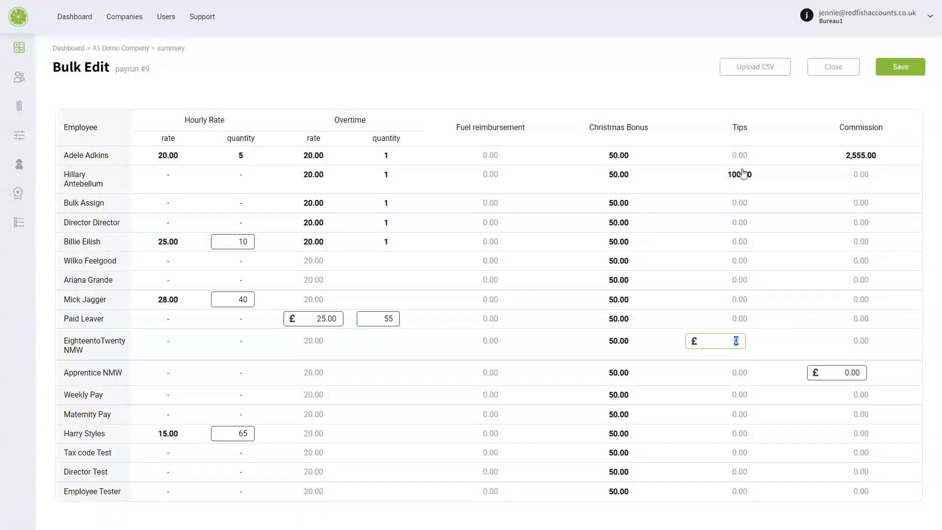
{"action": "type", "text": "50.00"}
{"action": "left_click", "coordinate": [836, 372]}
{"action": "type", "text": "25"}
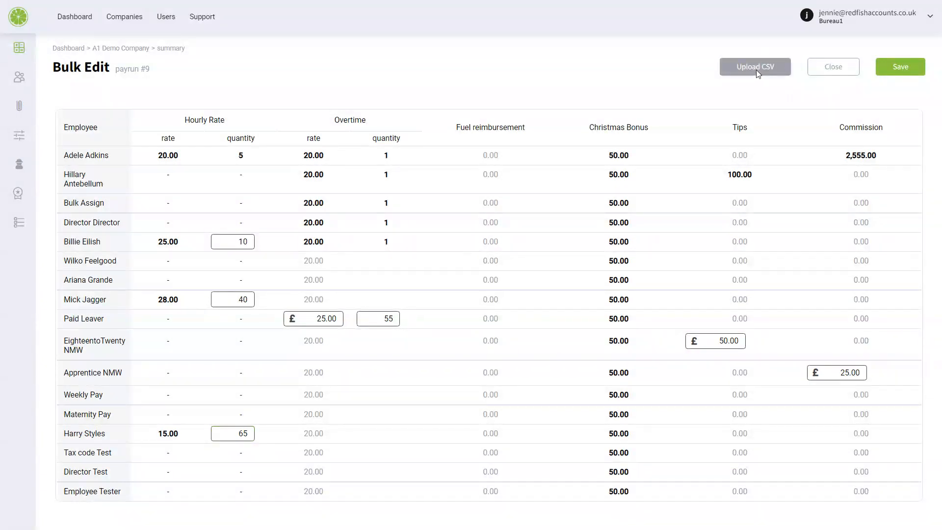
{"action": "left_click", "coordinate": [756, 66]}
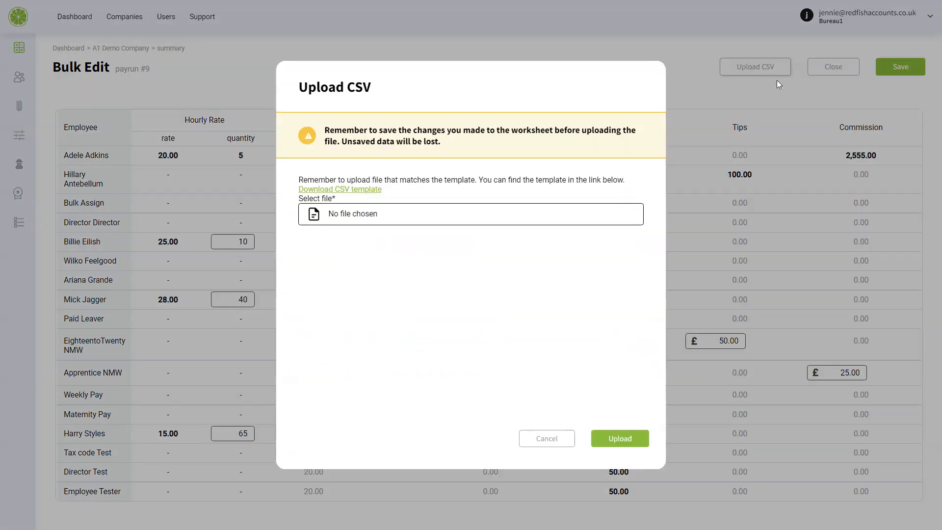
{"action": "mouse_move", "coordinate": [318, 193]}
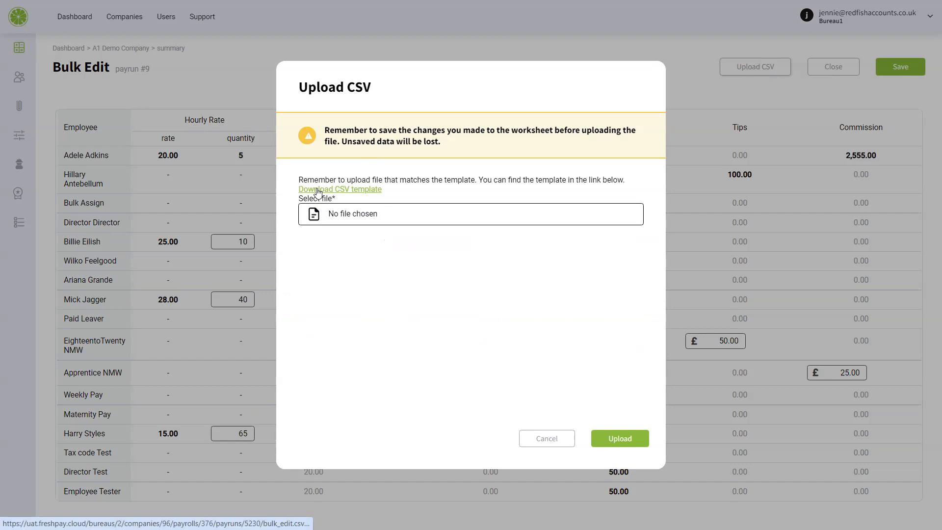
{"action": "left_click", "coordinate": [340, 190]}
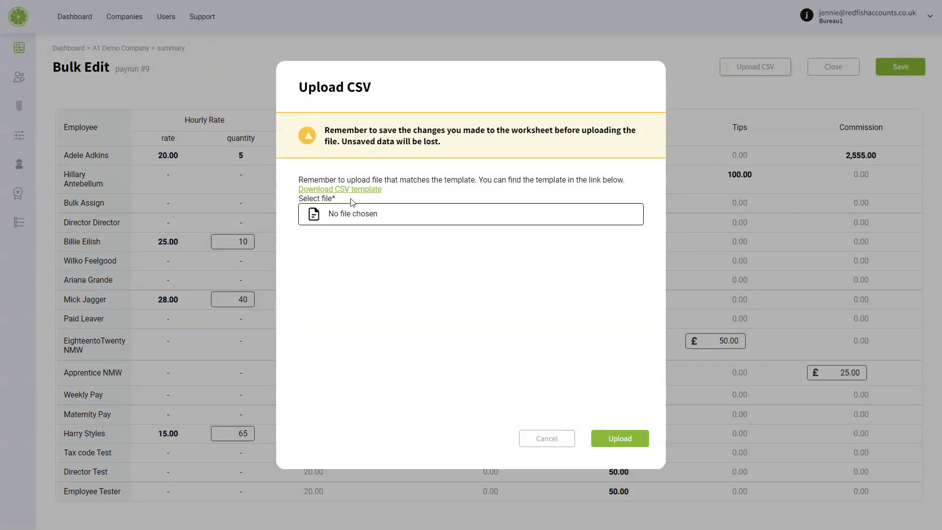
{"action": "mouse_move", "coordinate": [371, 193]}
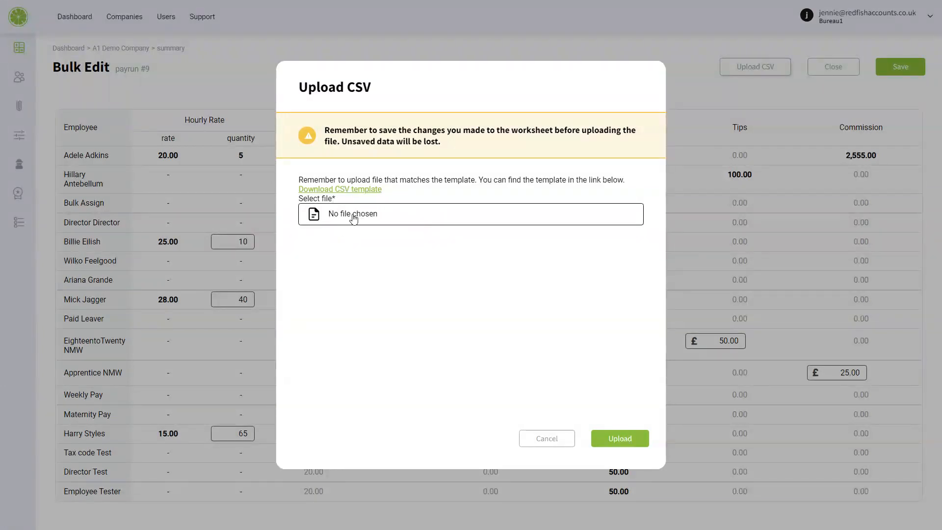
{"action": "mouse_move", "coordinate": [547, 438]}
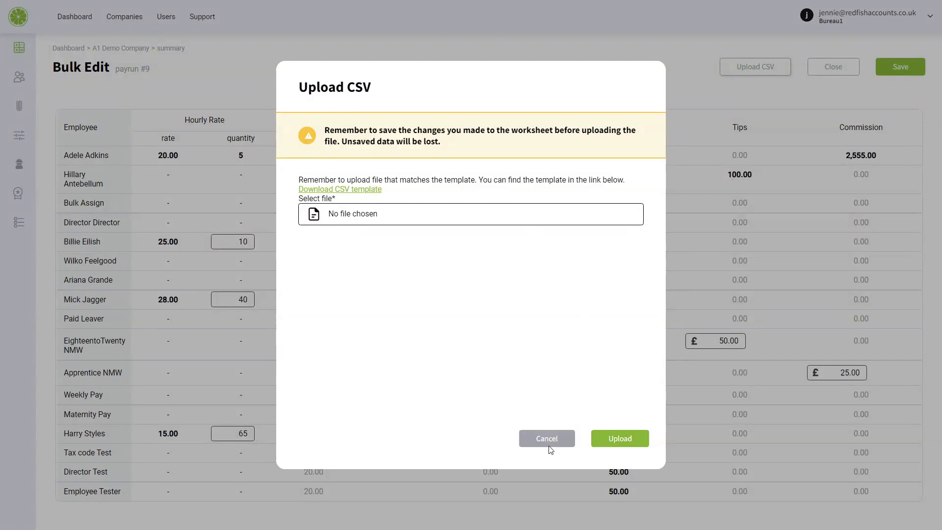
{"action": "left_click", "coordinate": [547, 438]}
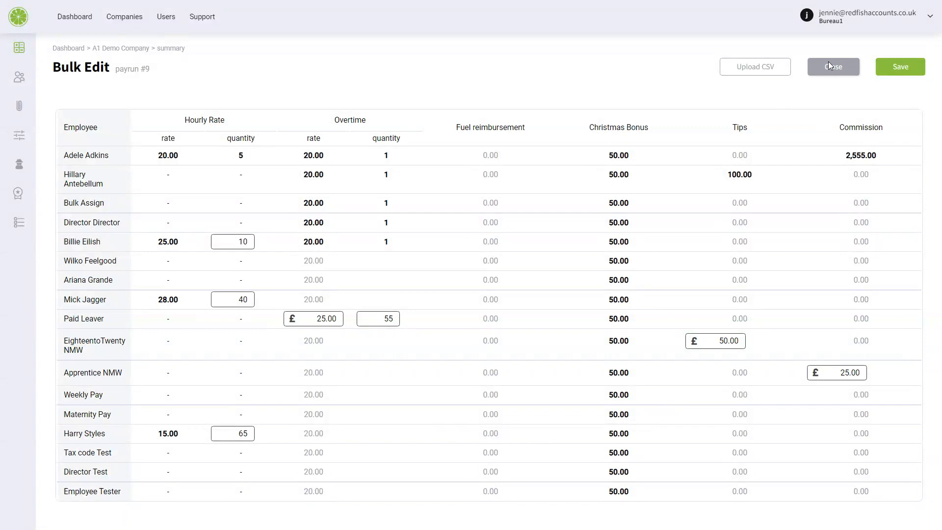
Close bulk edit and return to the December pay run summary list.
{"action": "left_click", "coordinate": [833, 67]}
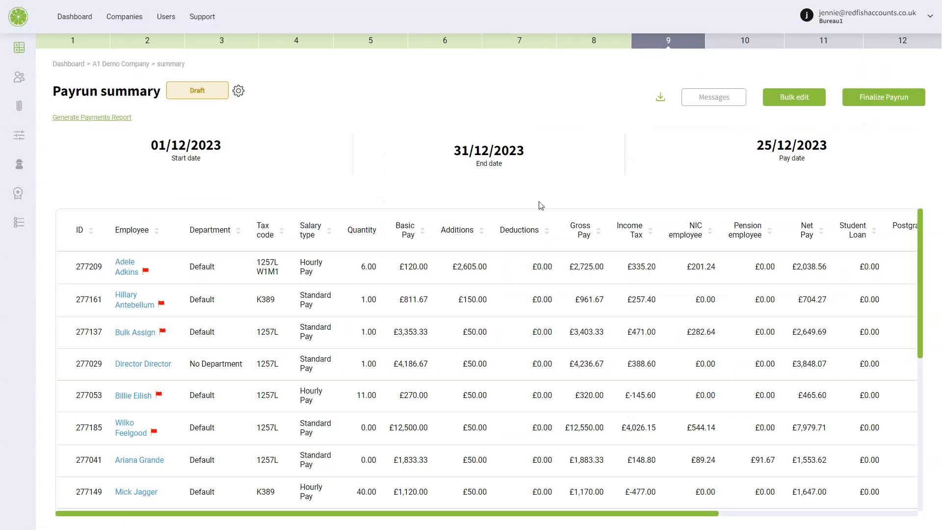
{"action": "scroll", "scroll_direction": "down", "scroll_amount": 3}
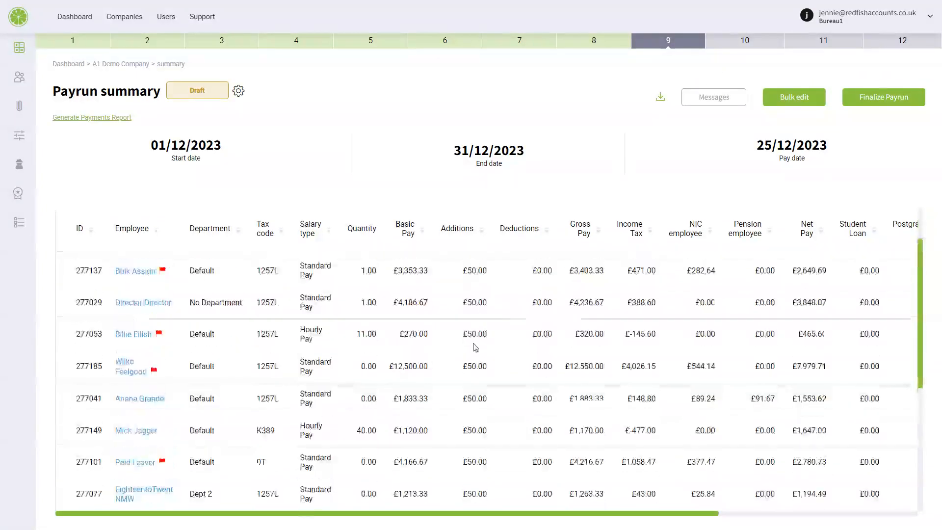